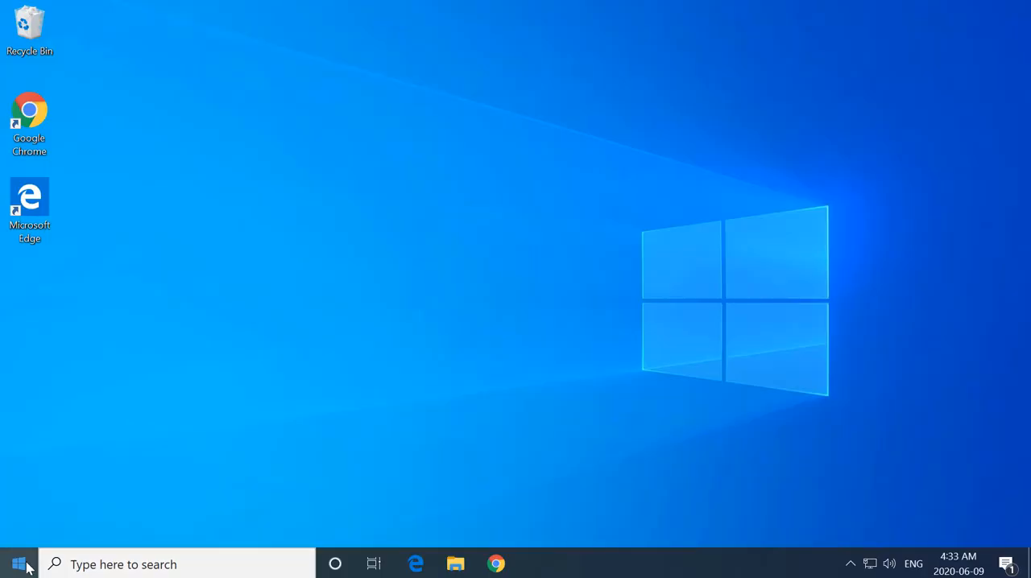
Search Start for 'regedit' and launch Registry Editor as administrator, raising the UAC prompt
left_click(17, 563)
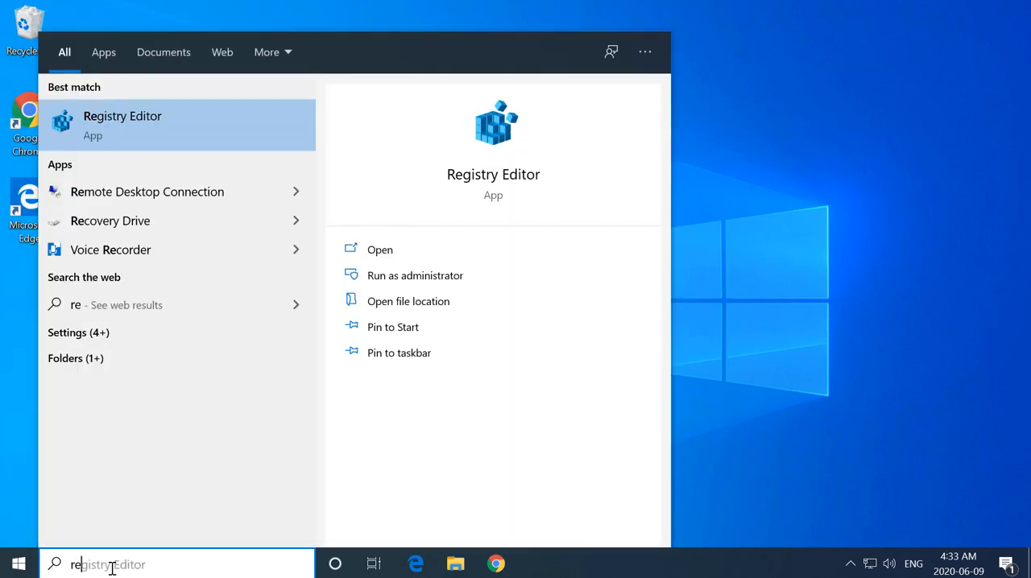
type("regedi")
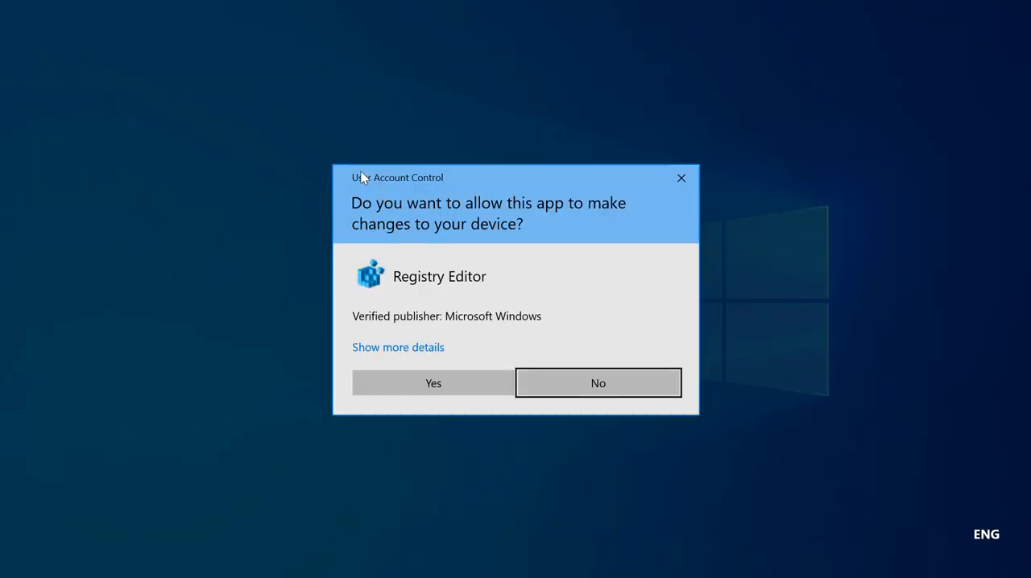
mouse_move(431, 203)
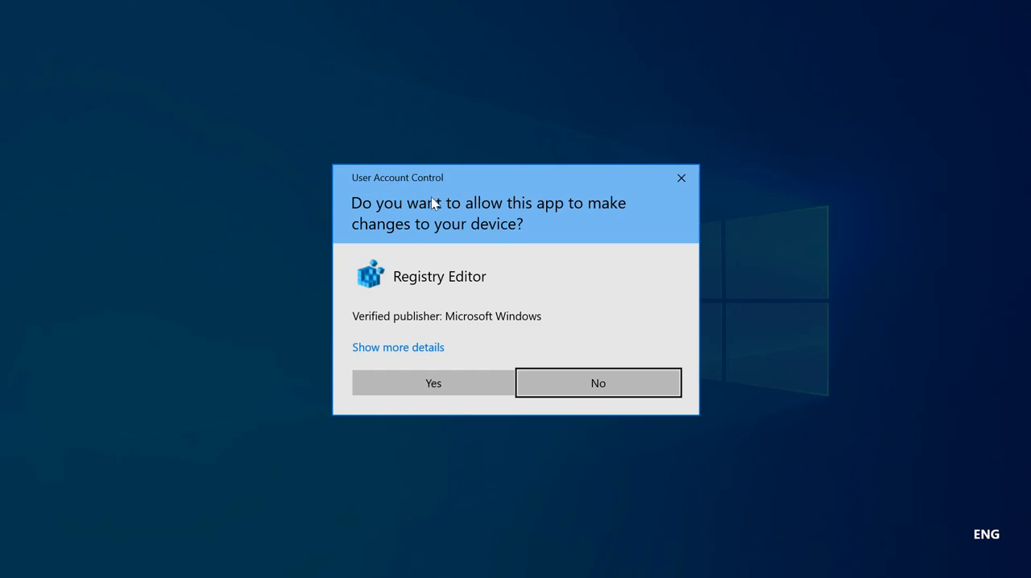
mouse_move(432, 383)
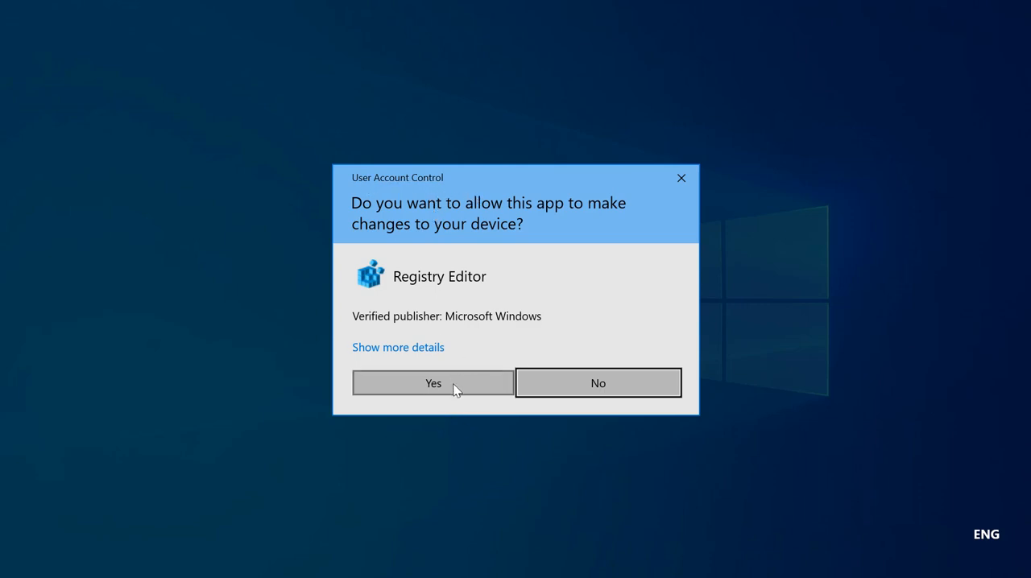
Approve the UAC prompt, then cancel the Export Registry File dialog without saving
left_click(432, 384)
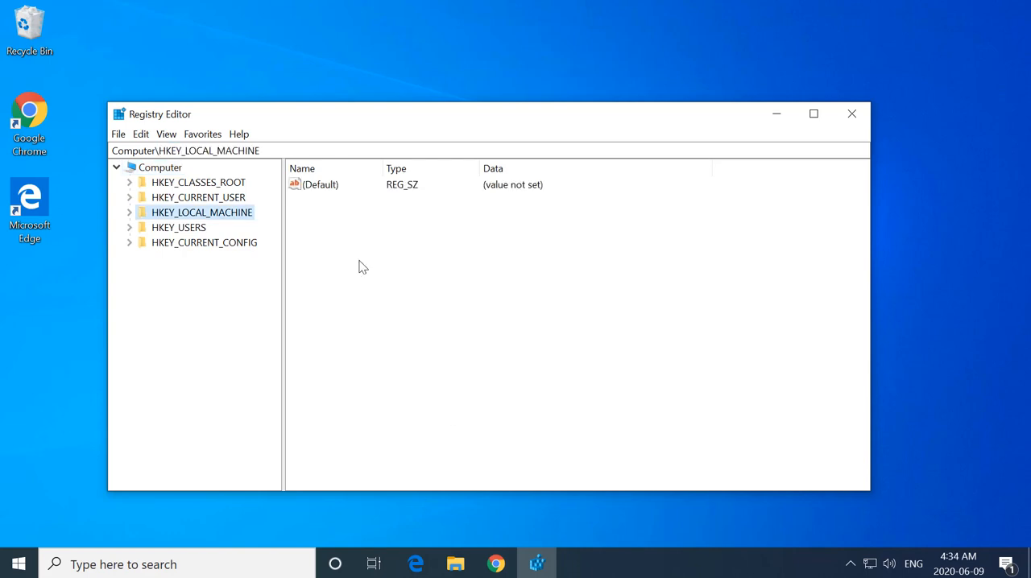
left_click(119, 134)
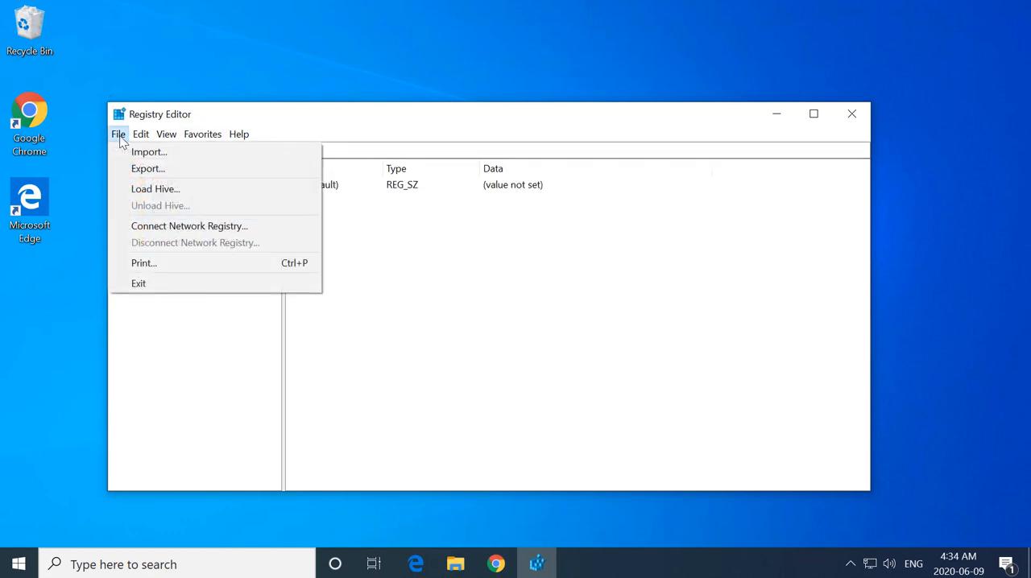
mouse_move(148, 168)
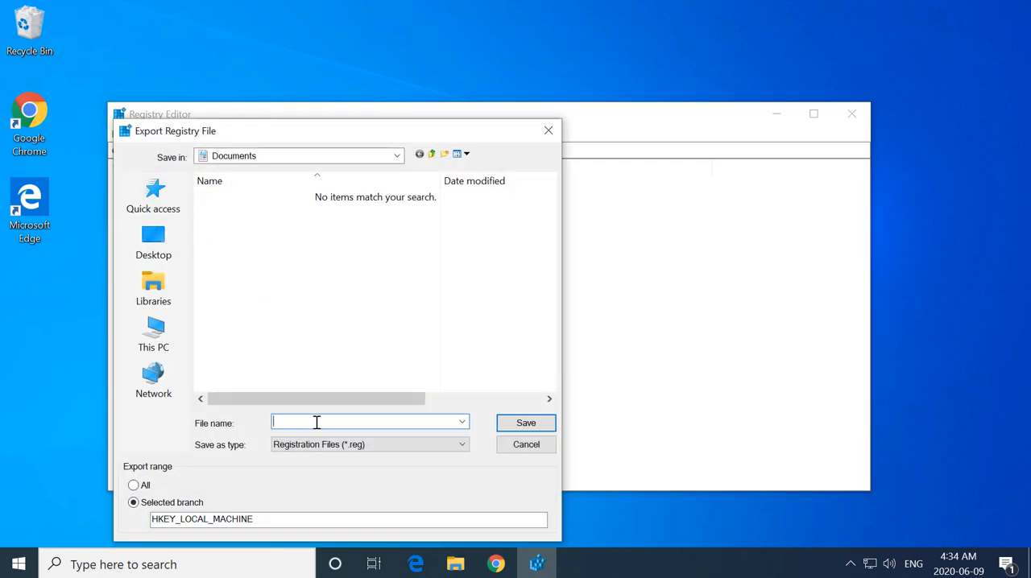
mouse_move(393, 425)
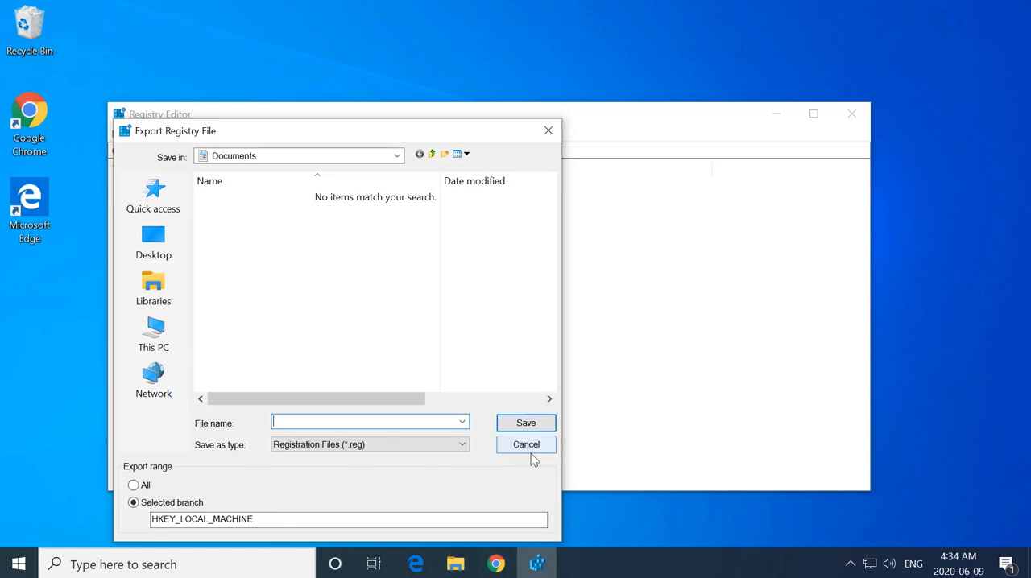
left_click(525, 445)
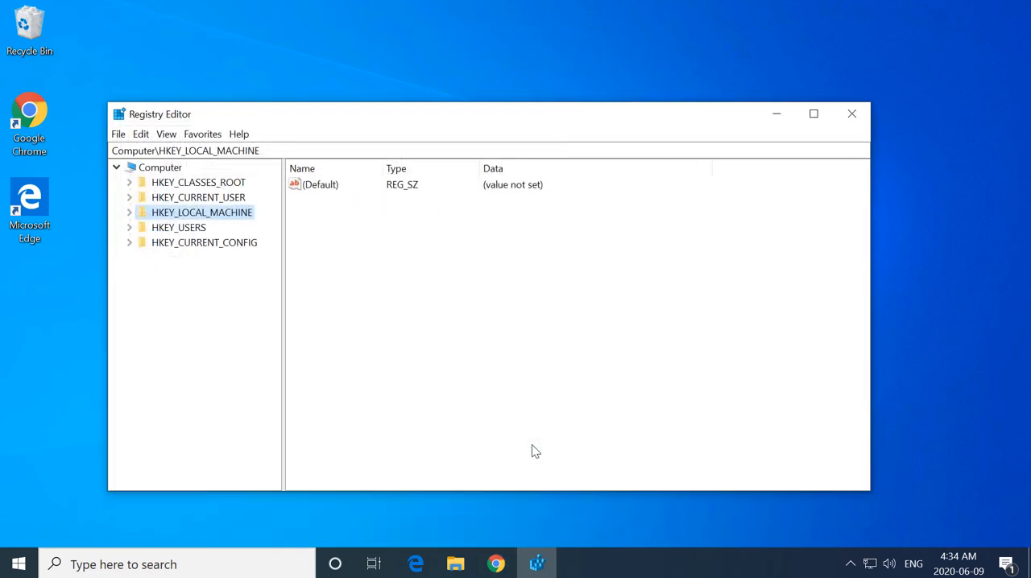
mouse_move(119, 350)
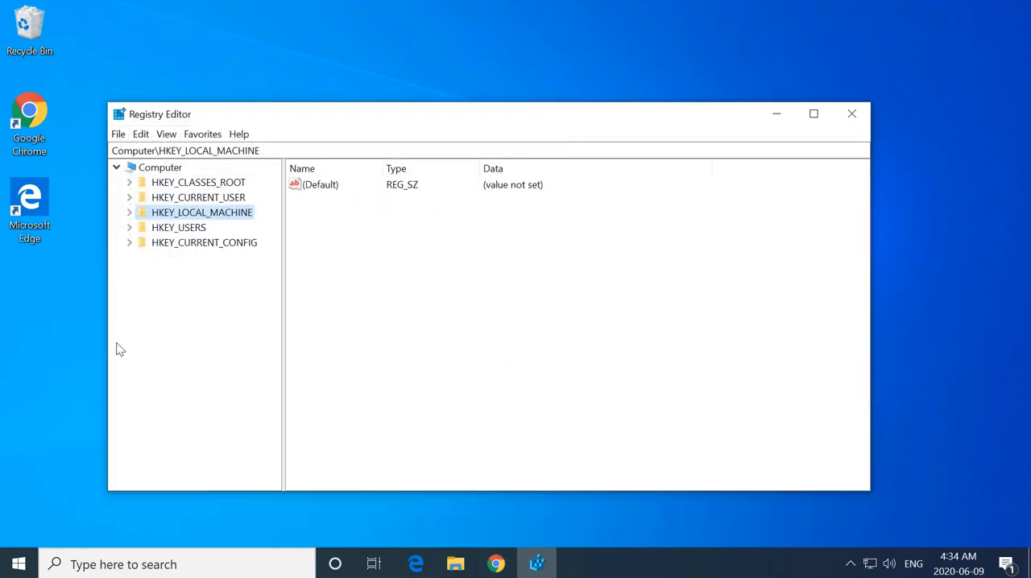
Expand HKEY_LOCAL_MACHINE\SOFTWARE\Microsoft\Windows\CurrentVersion down to the Policies key
left_click(129, 212)
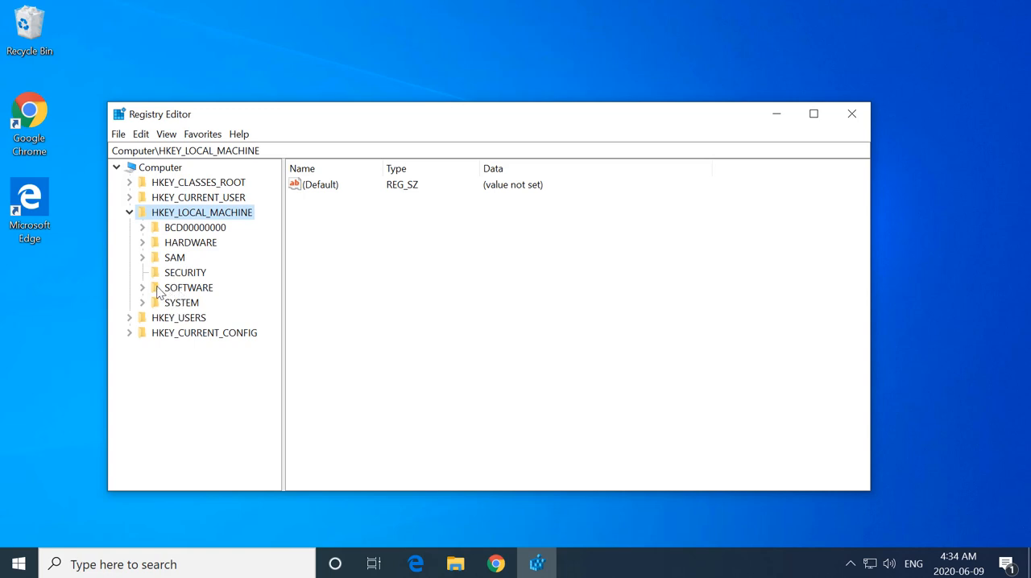
left_click(142, 287)
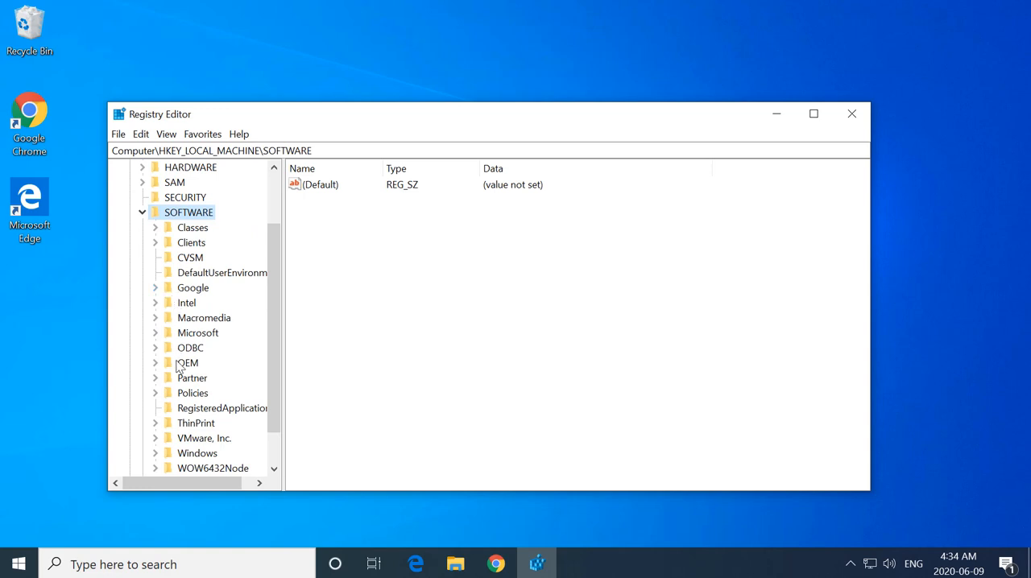
mouse_move(182, 318)
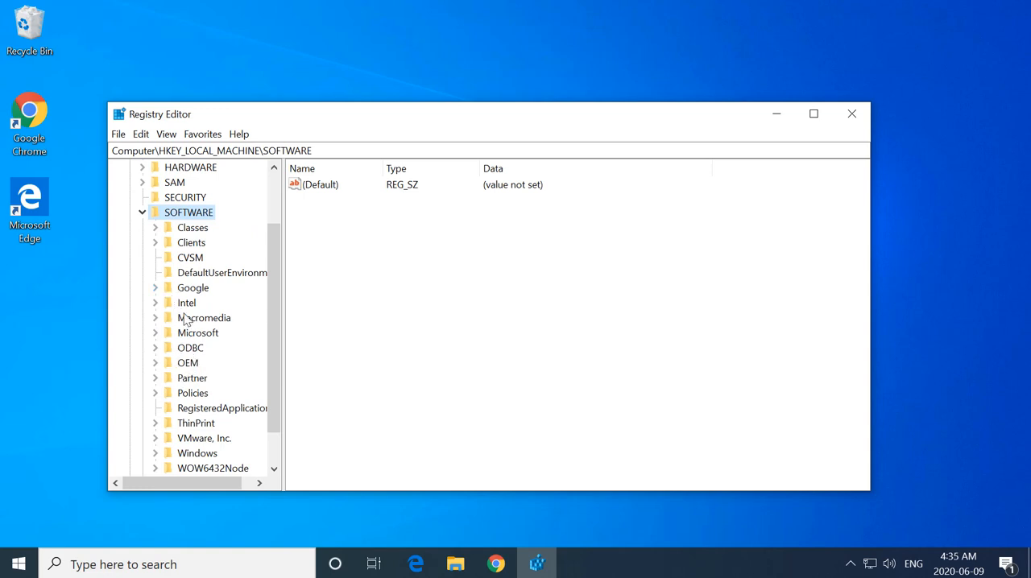
left_click(196, 331)
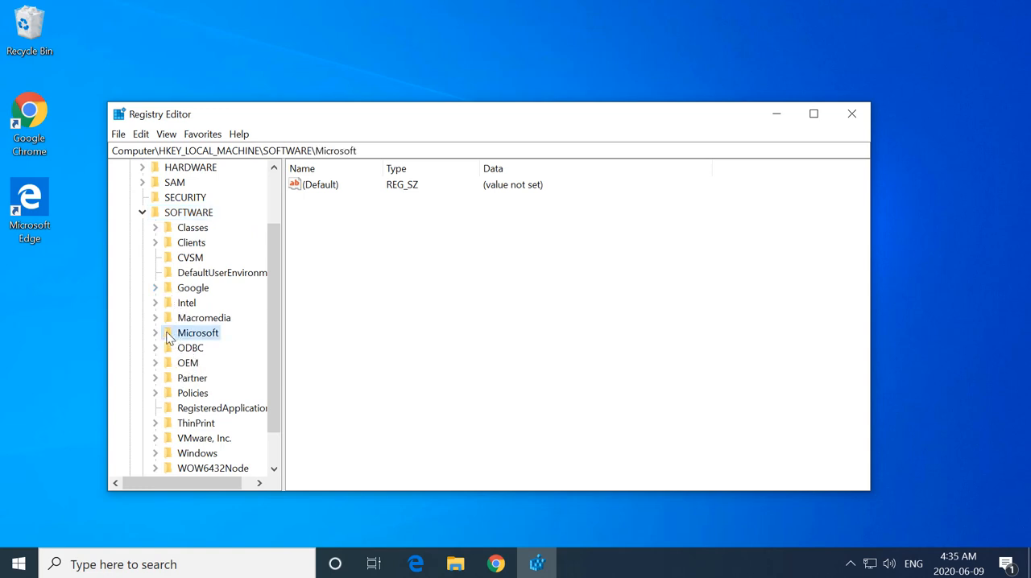
left_click(155, 331)
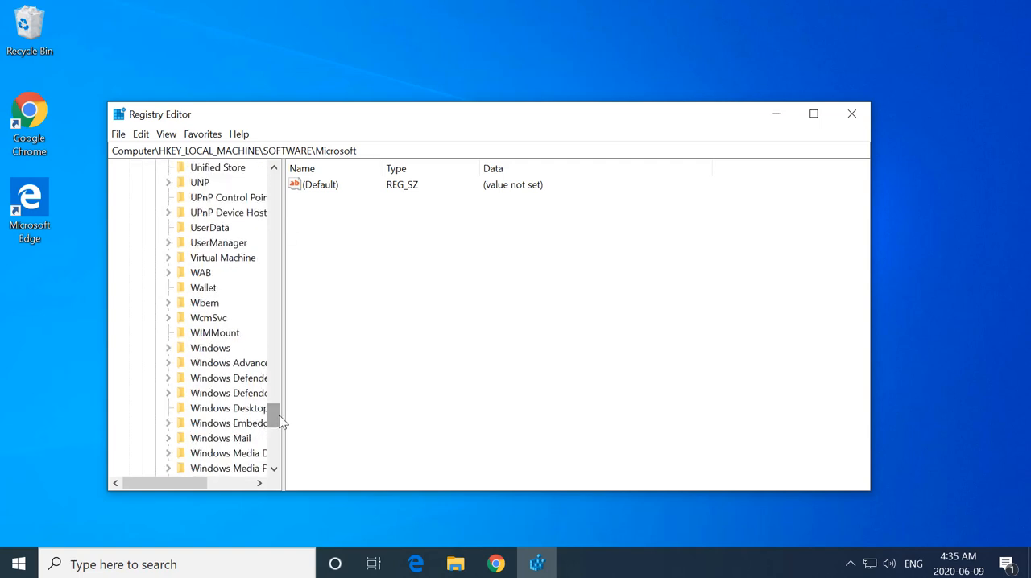
mouse_move(222, 358)
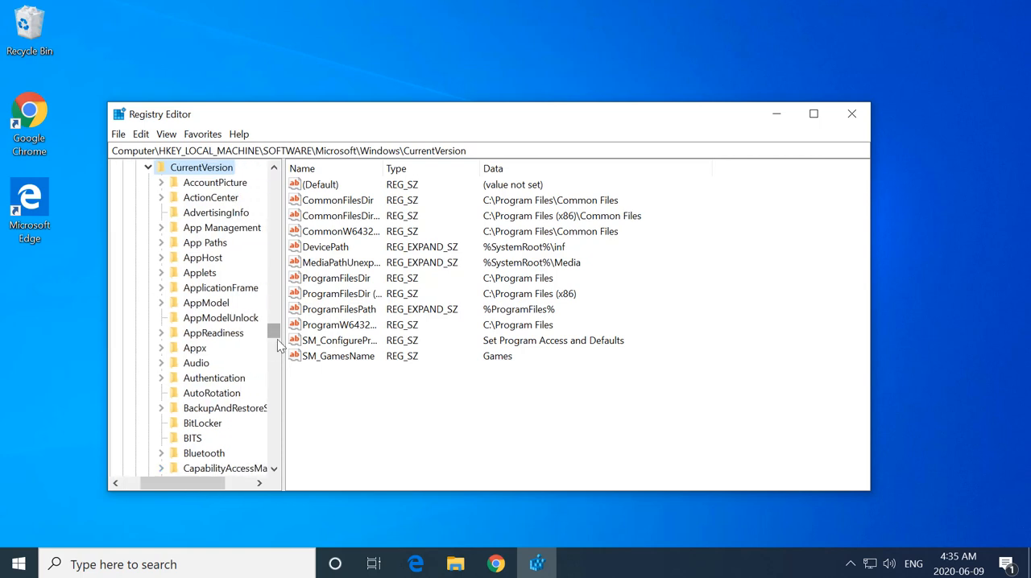
scroll("down", 3)
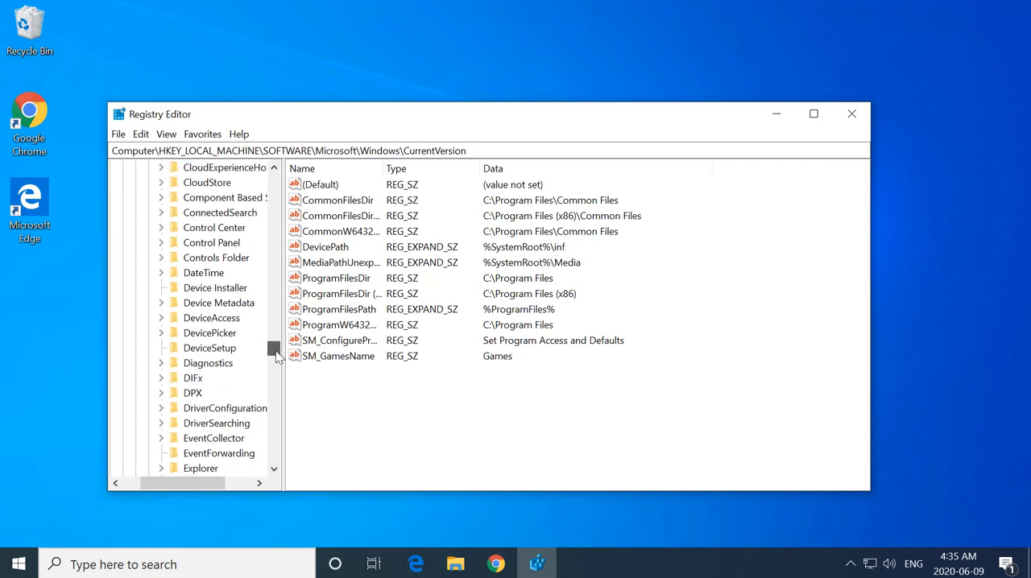
scroll("down", 3)
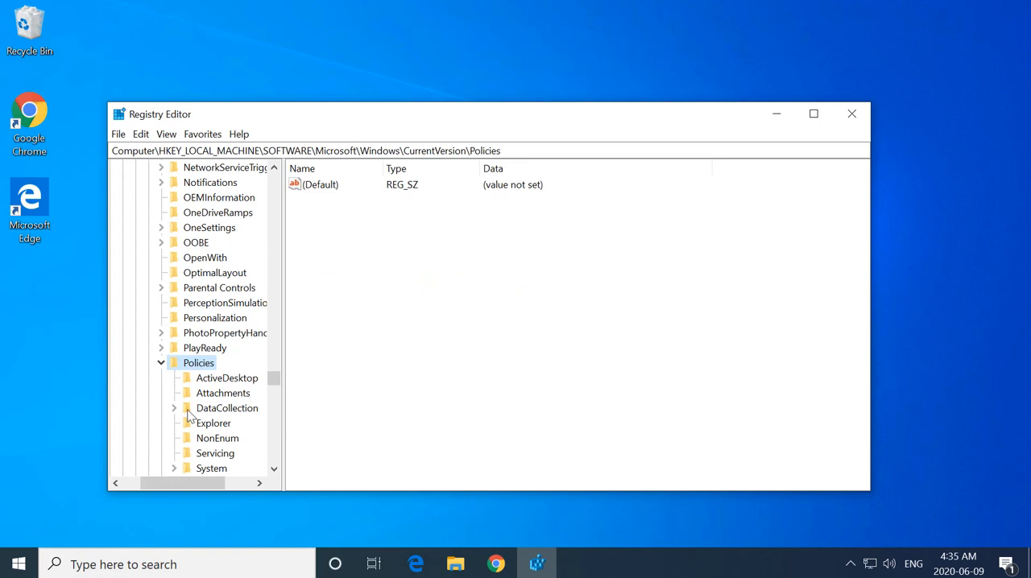
mouse_move(183, 470)
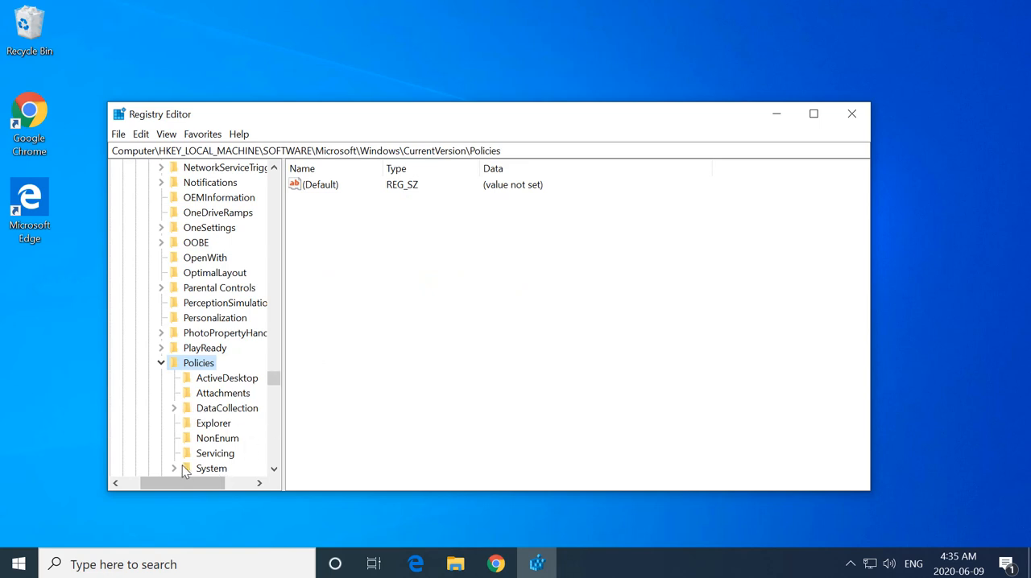
Change the EnableLUA DWORD under Policies\System from 1 to 0
left_click(211, 467)
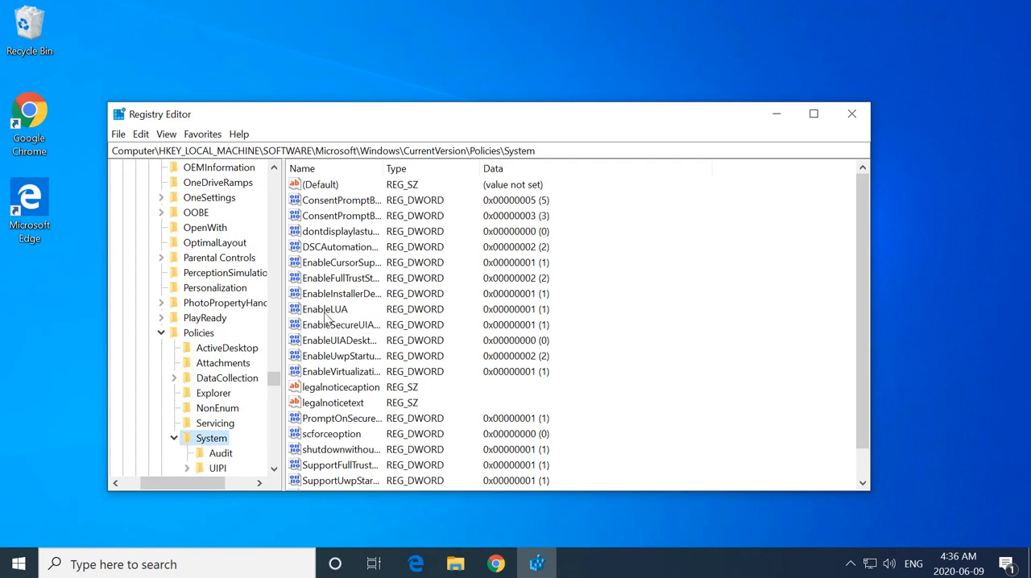
double_click(325, 309)
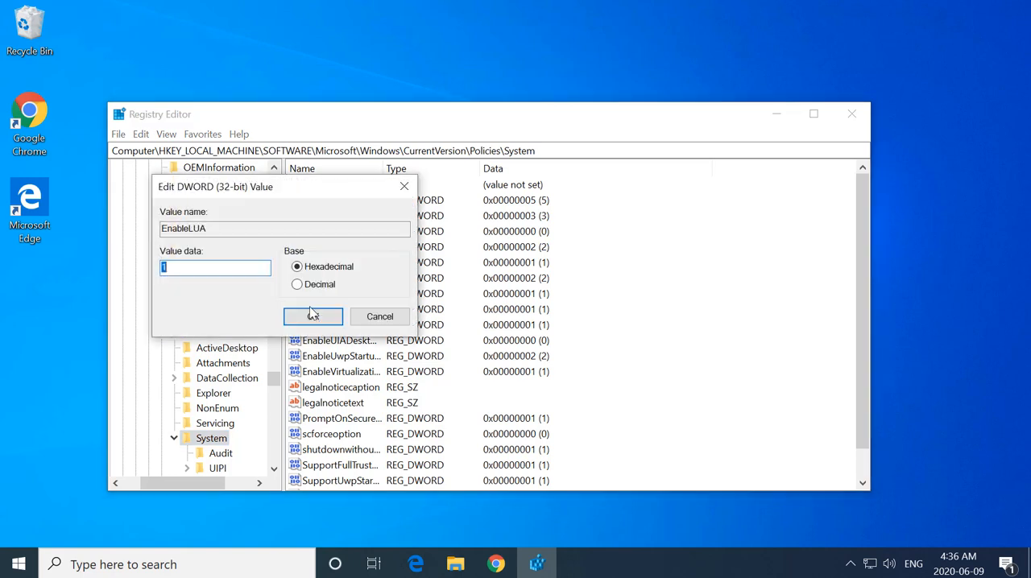
left_click(216, 267)
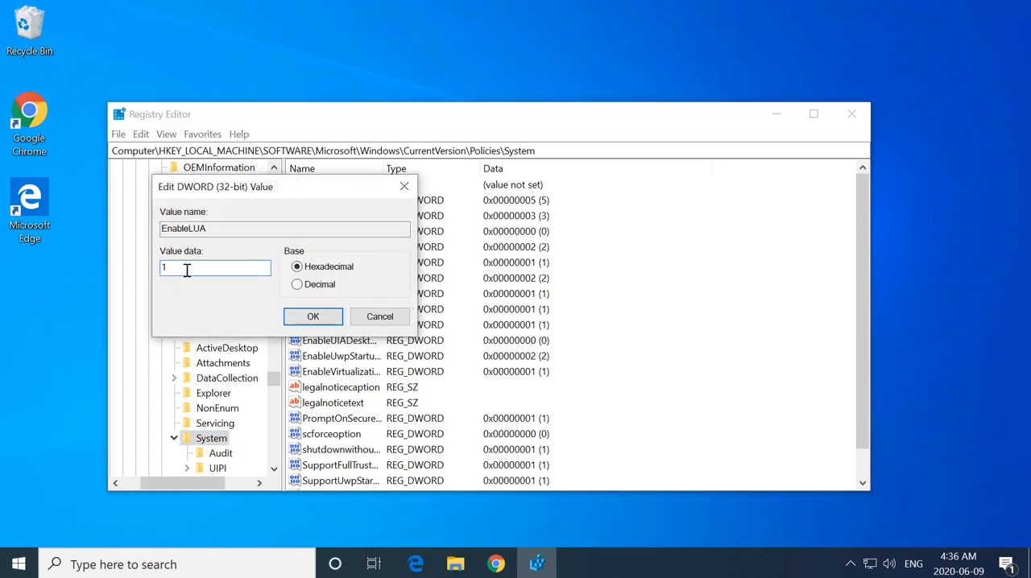
type("0")
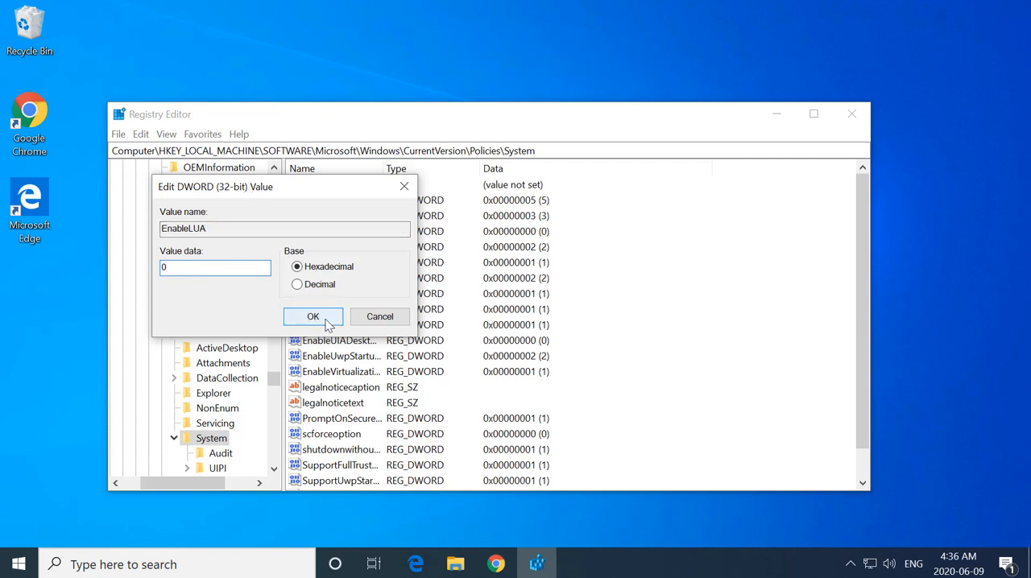
left_click(313, 315)
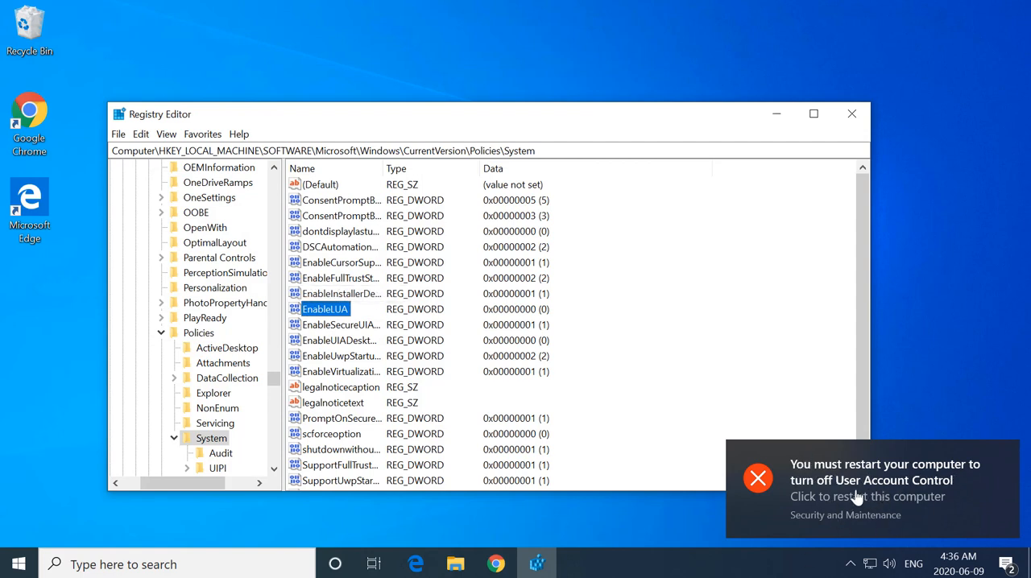
mouse_move(970, 434)
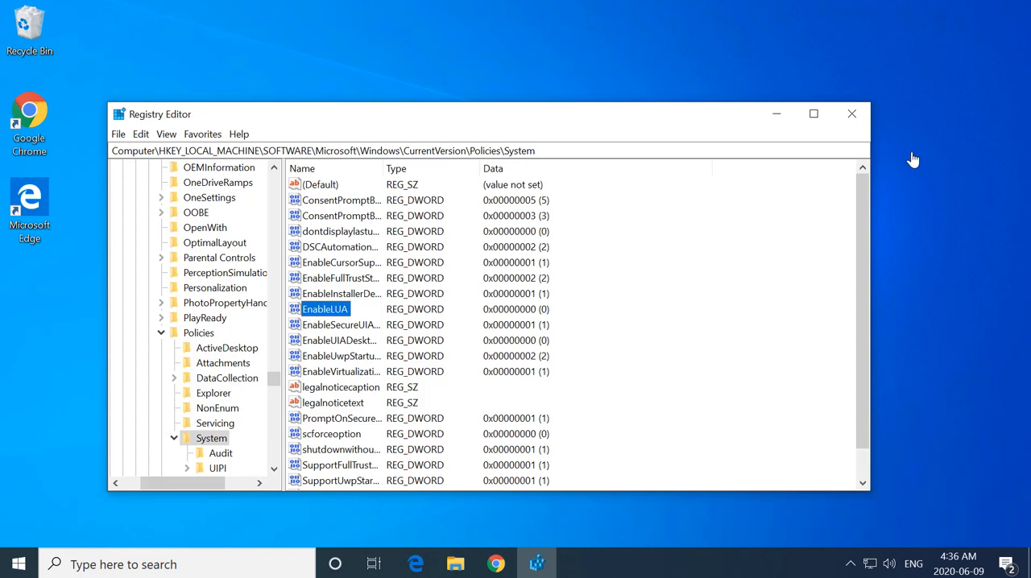
mouse_move(196, 449)
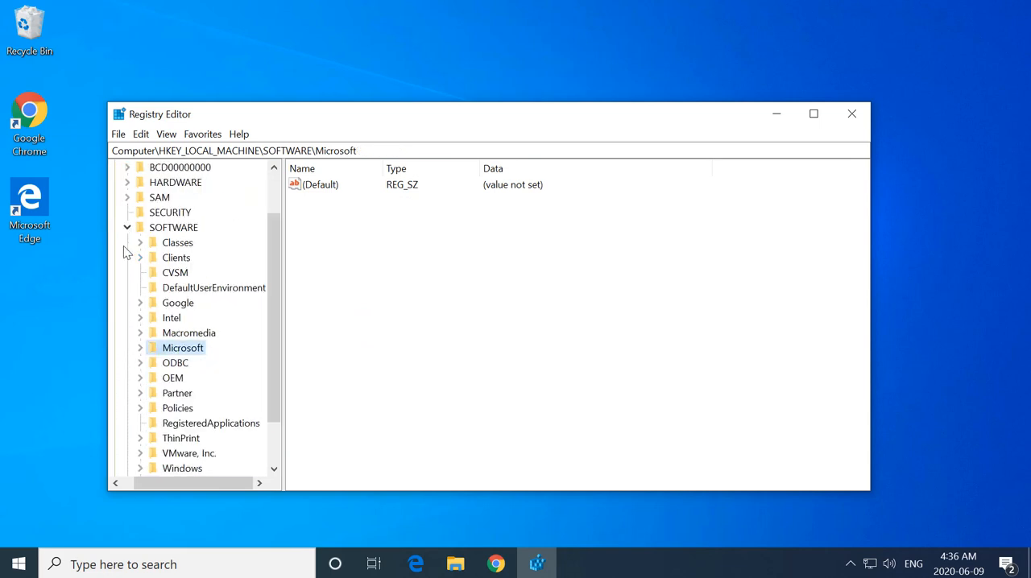
Collapse the SOFTWARE key under HKEY_LOCAL_MACHINE
left_click(129, 227)
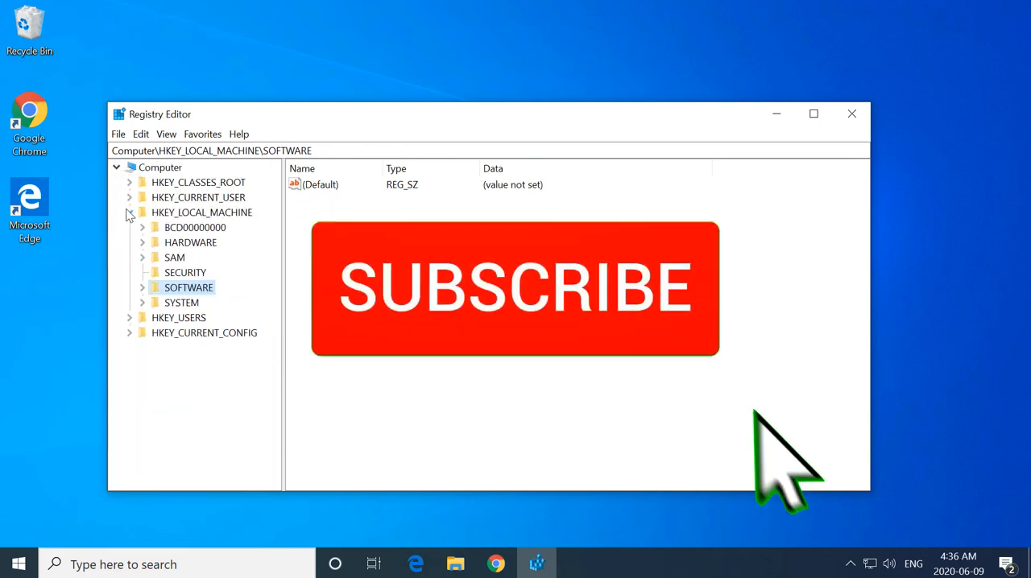